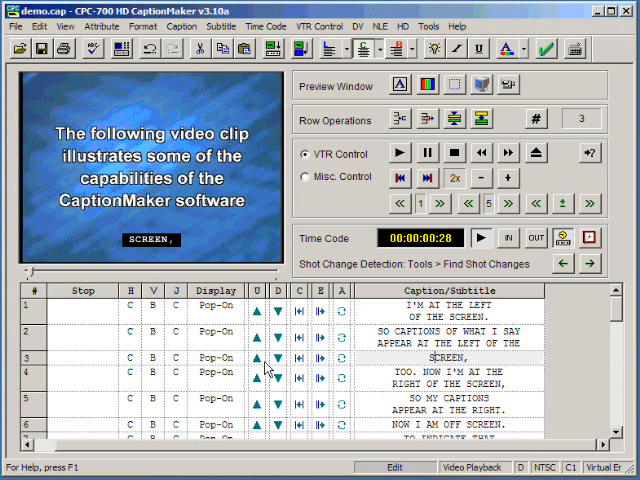
Step: Move 'TOO.' up from caption 4 so caption 3 reads 'SCREEN, TOO.'
left_click(440, 378)
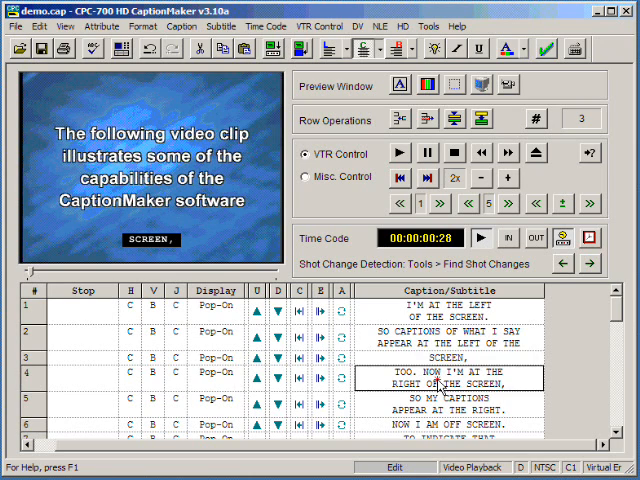
left_click(445, 372)
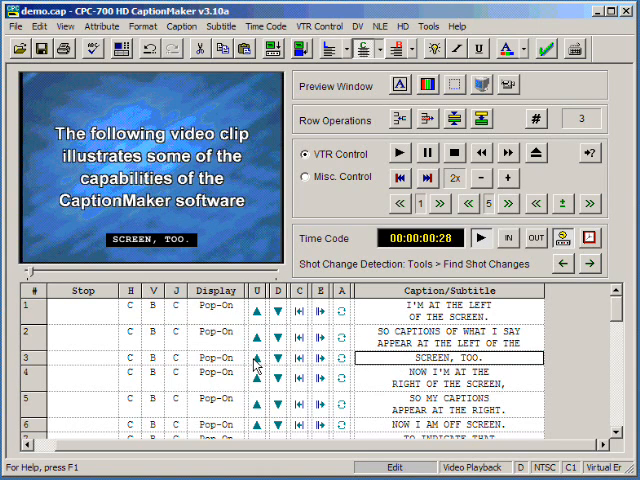
mouse_move(258, 363)
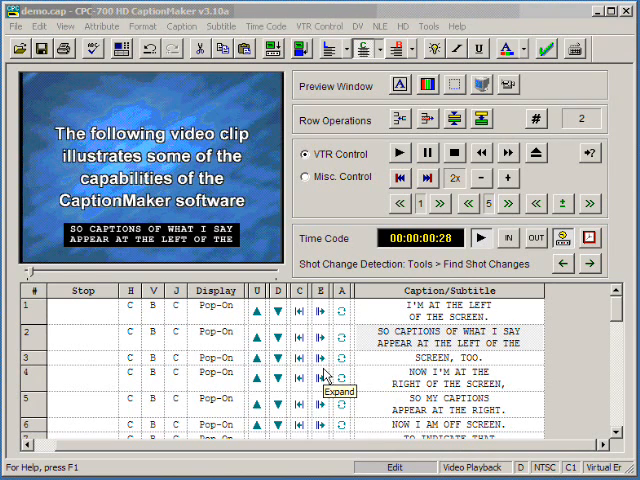
mouse_move(322, 327)
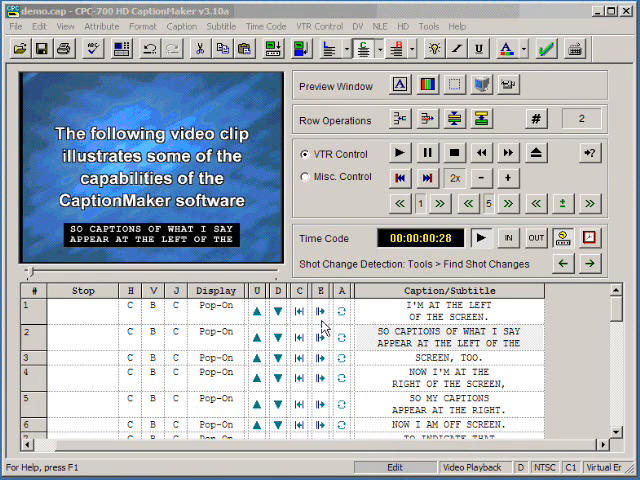
Step: Pull 'OF' onto caption 1's first line, leaving 'THE SCREEN' on the second
left_click(442, 311)
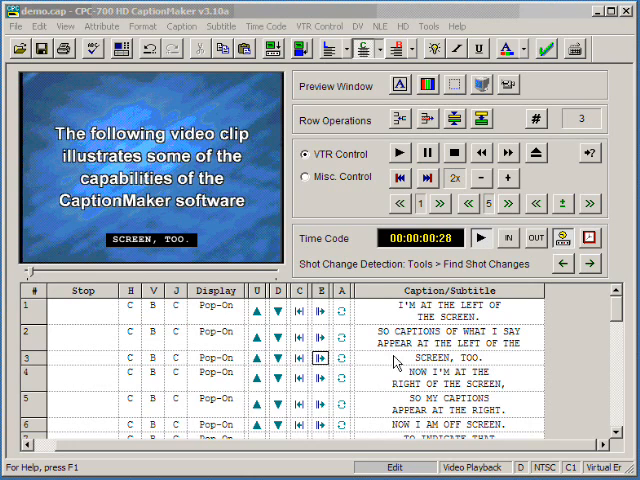
Step: Set caption 3's horizontal position to Left and its vertical position to Bottom
left_click(445, 354)
type("L")
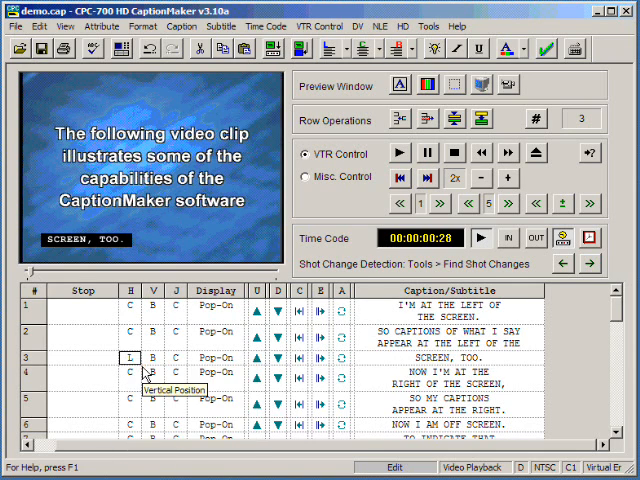
left_click(131, 358)
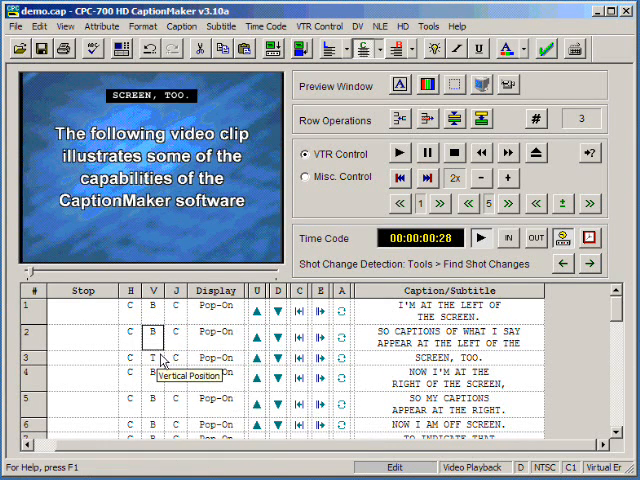
left_click(151, 358)
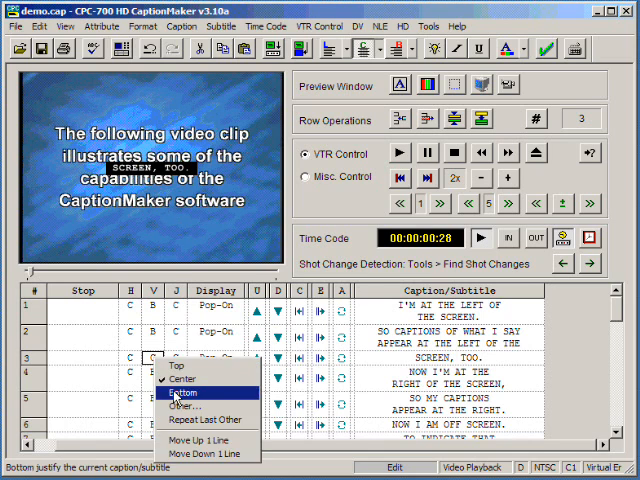
left_click(178, 392)
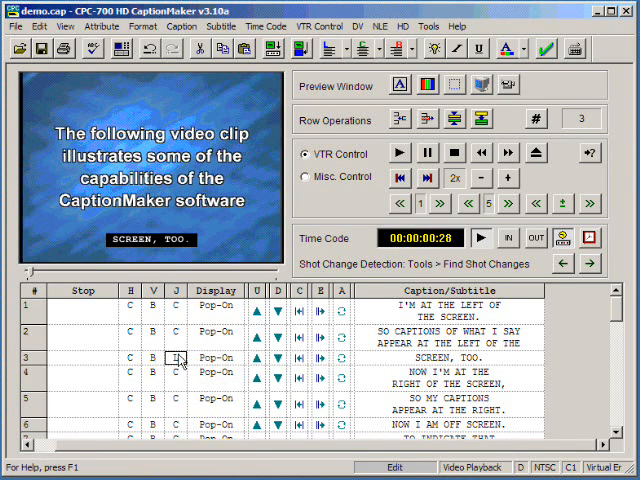
mouse_move(177, 358)
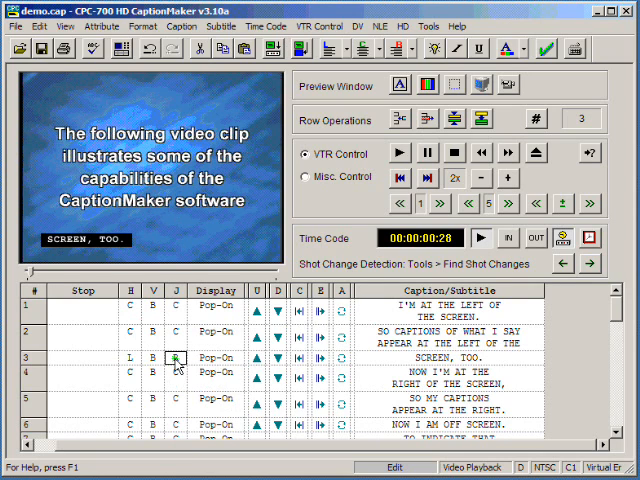
Step: Switch caption 3's justification to L (left)
left_click(173, 357)
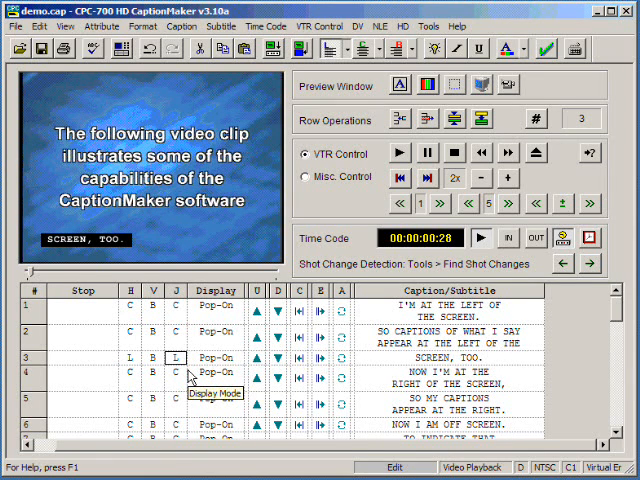